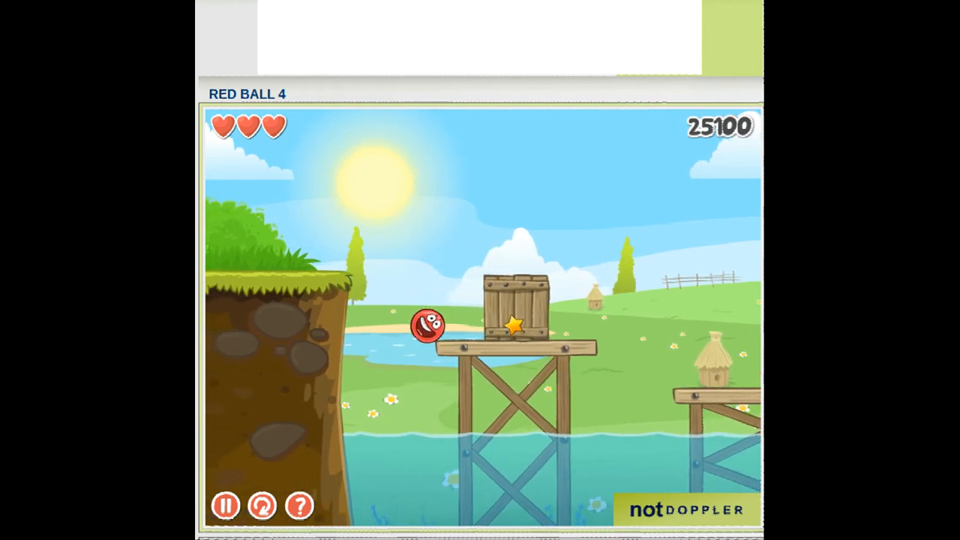
pyautogui.press('up')
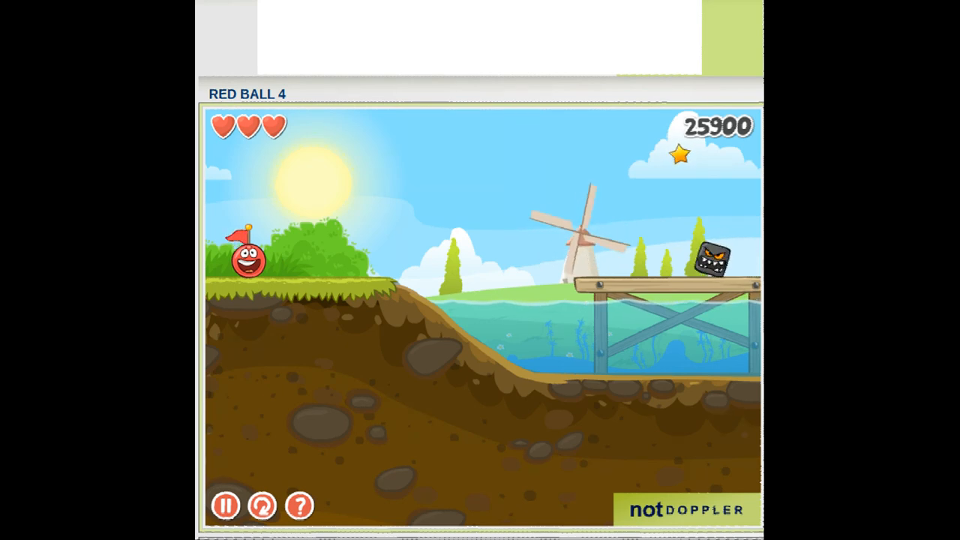
pyautogui.press('Right')
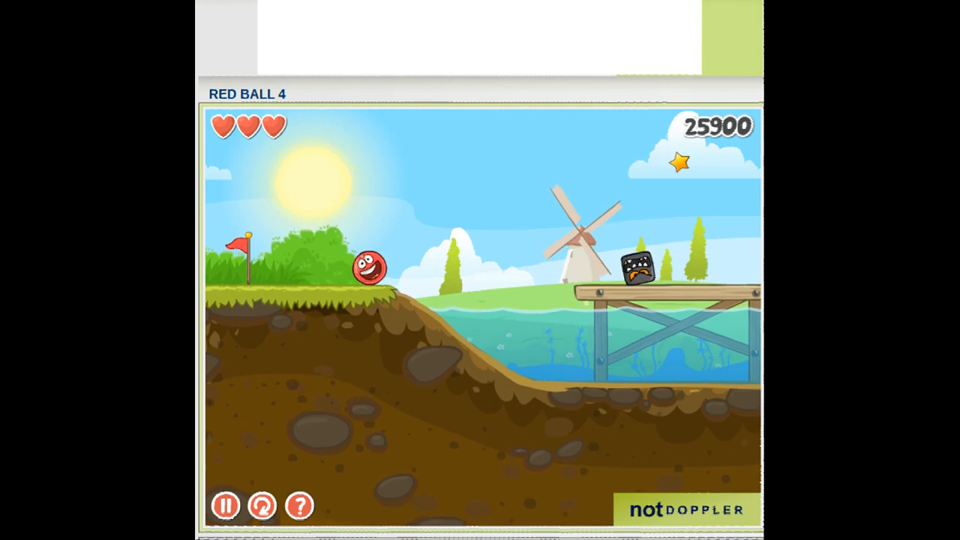